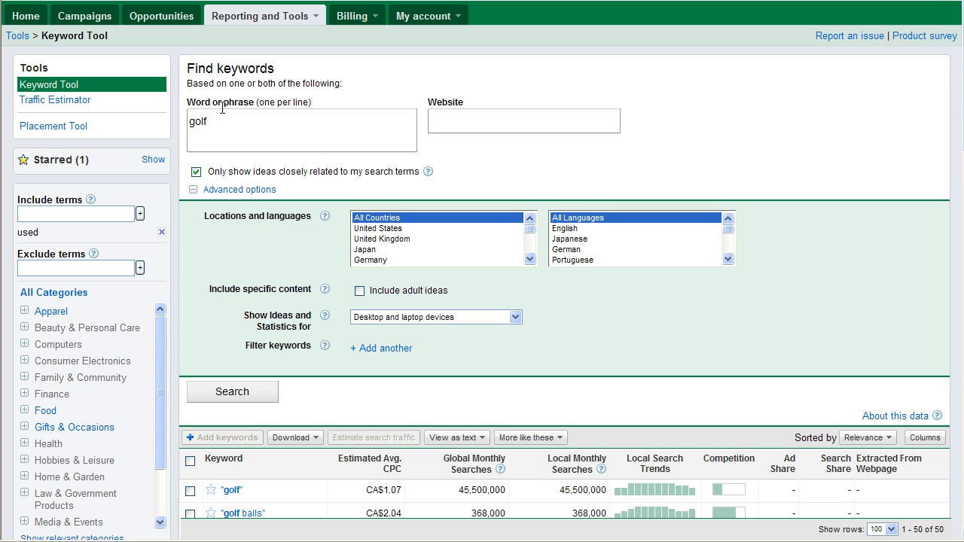
{"action": "mouse_move", "coordinate": [54, 100]}
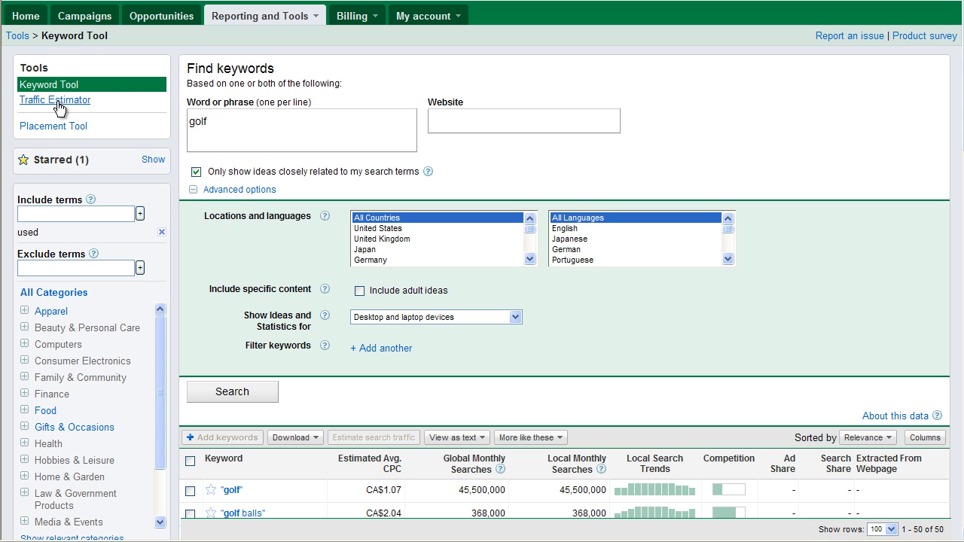
{"action": "mouse_move", "coordinate": [60, 106]}
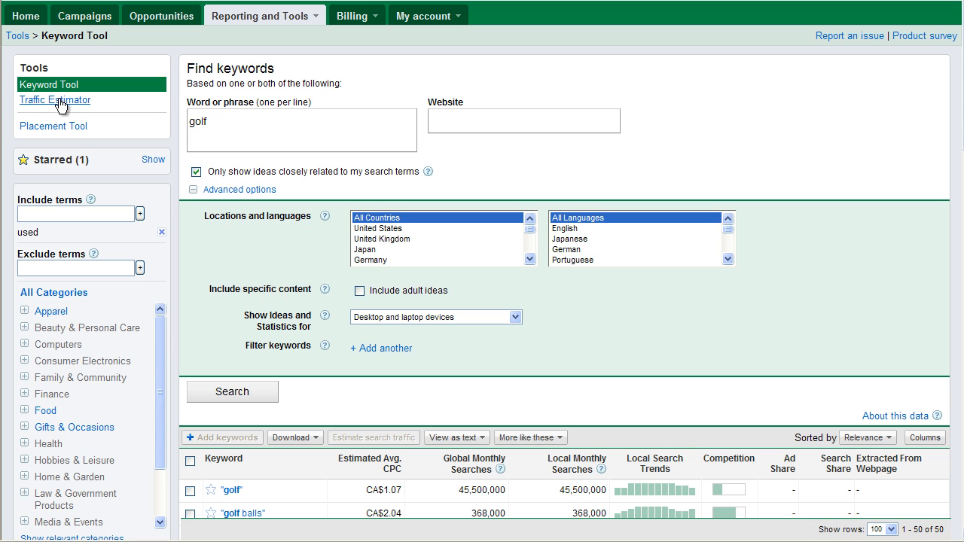
Enter 'golf balls' in the Traffic Estimator and remove the Canada location filter
{"action": "left_click", "coordinate": [54, 99]}
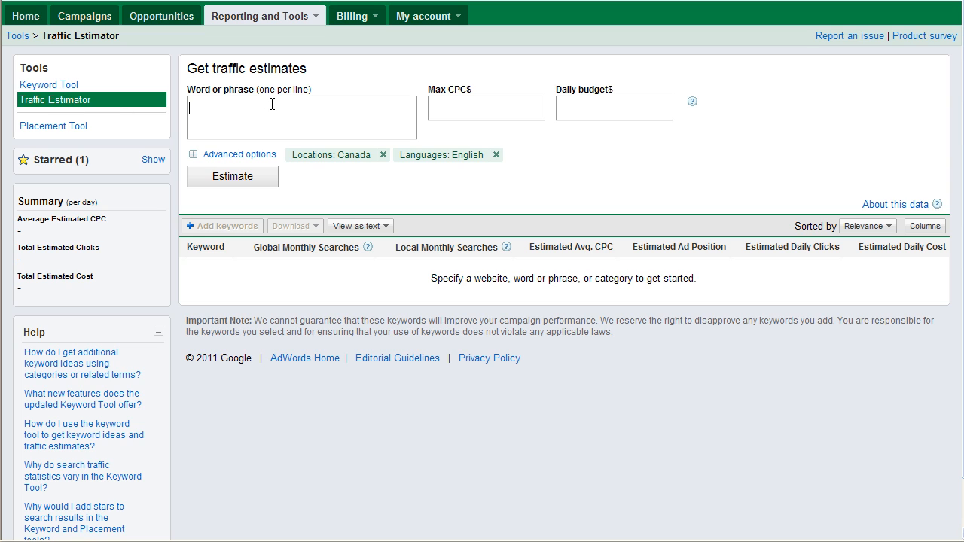
{"action": "type", "text": "golf balls"}
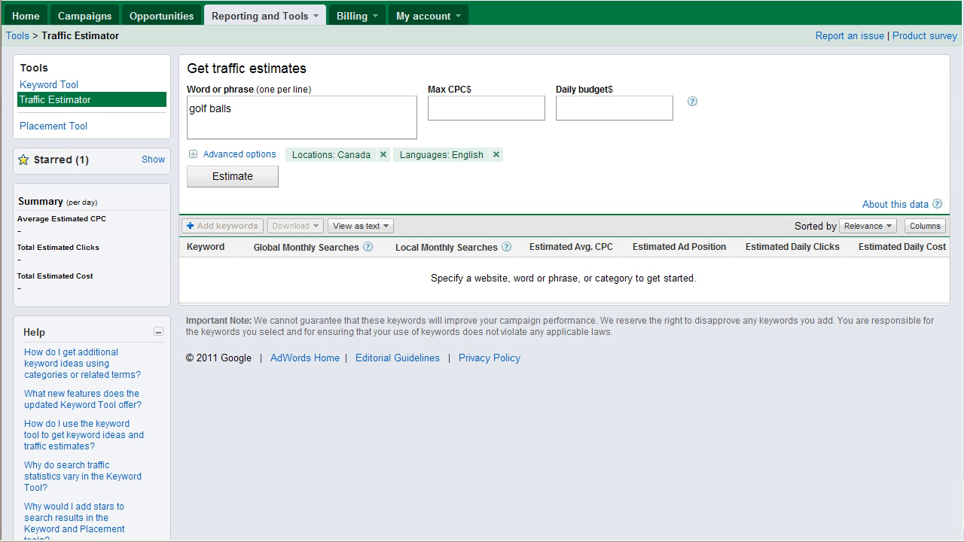
{"action": "left_click", "coordinate": [383, 154]}
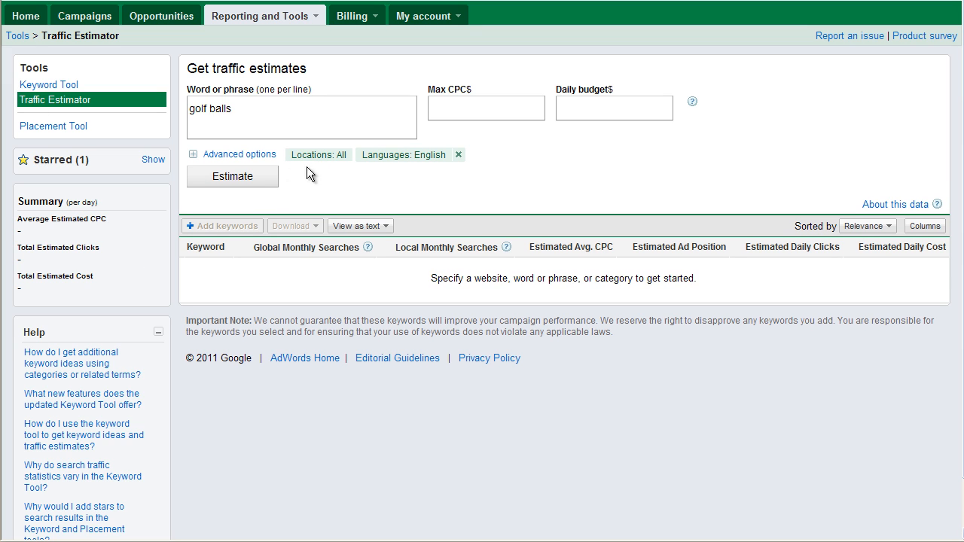
Run the estimate and review the 'golf balls' results: 308 daily clicks, CA$1.40 CPC
{"action": "left_click", "coordinate": [232, 176]}
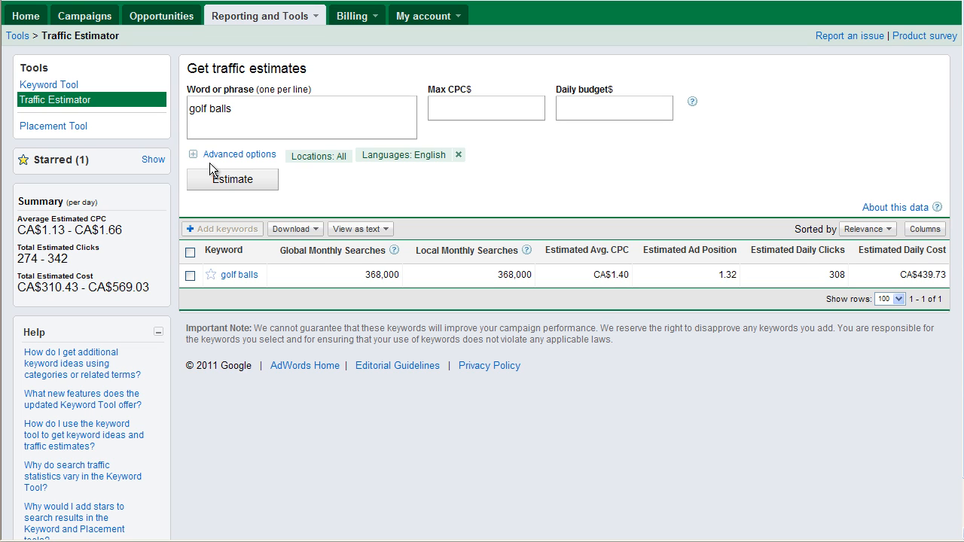
{"action": "mouse_move", "coordinate": [58, 274]}
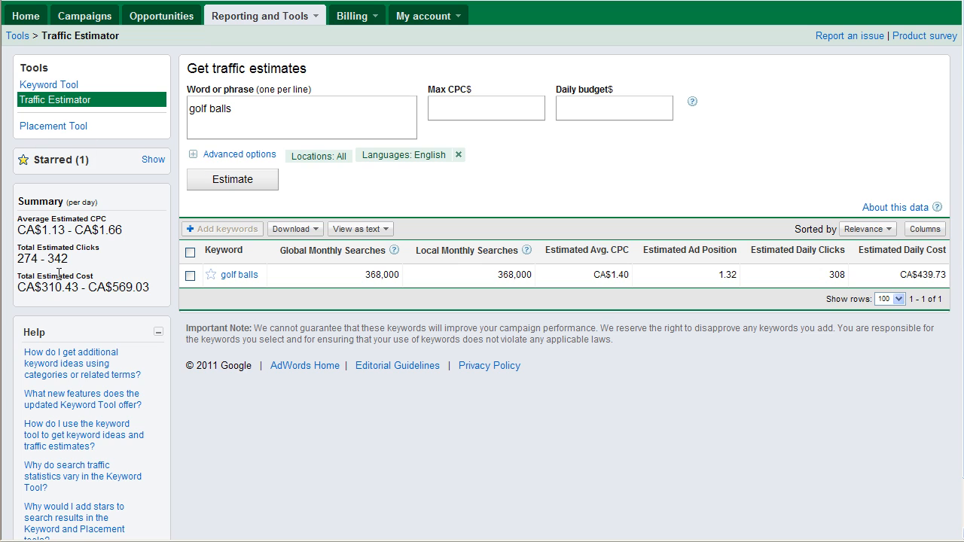
{"action": "mouse_move", "coordinate": [618, 309]}
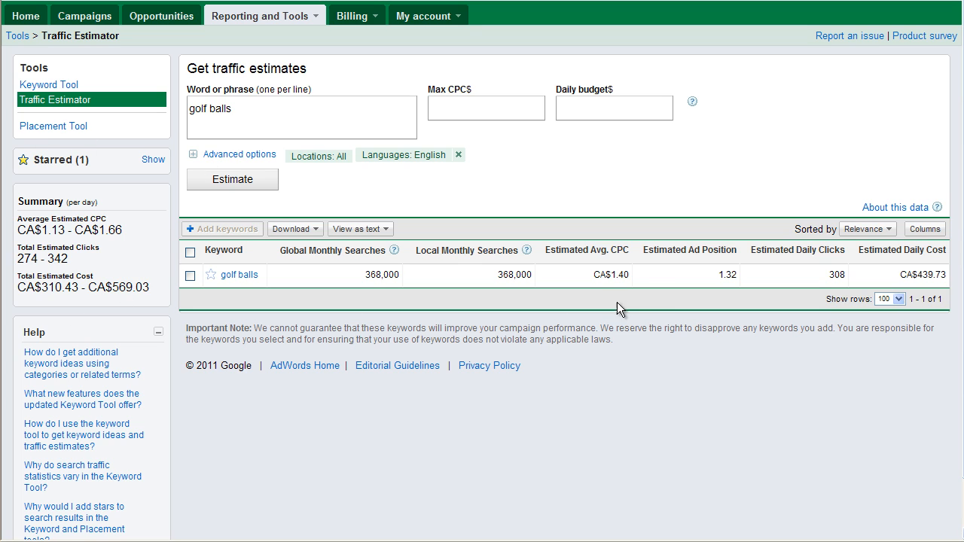
{"action": "mouse_move", "coordinate": [614, 294]}
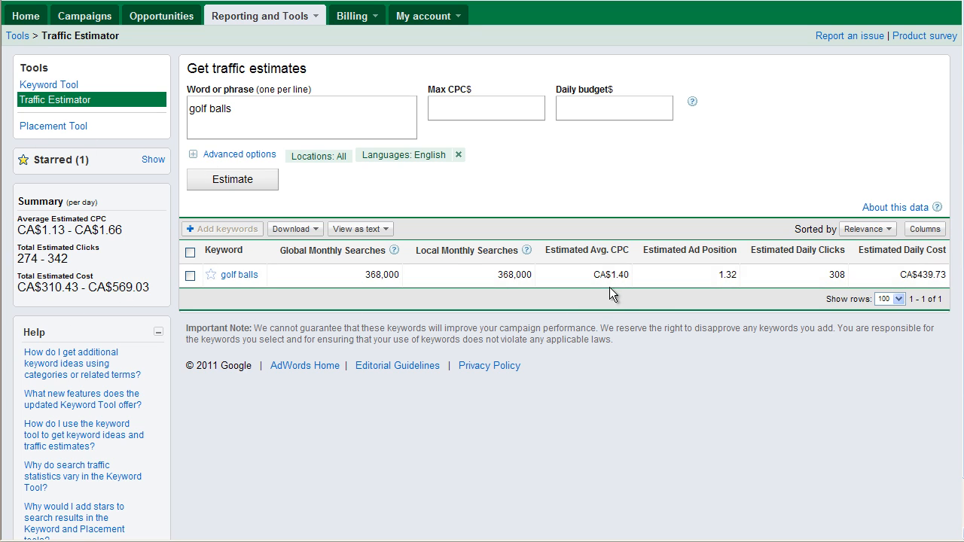
{"action": "mouse_move", "coordinate": [309, 228]}
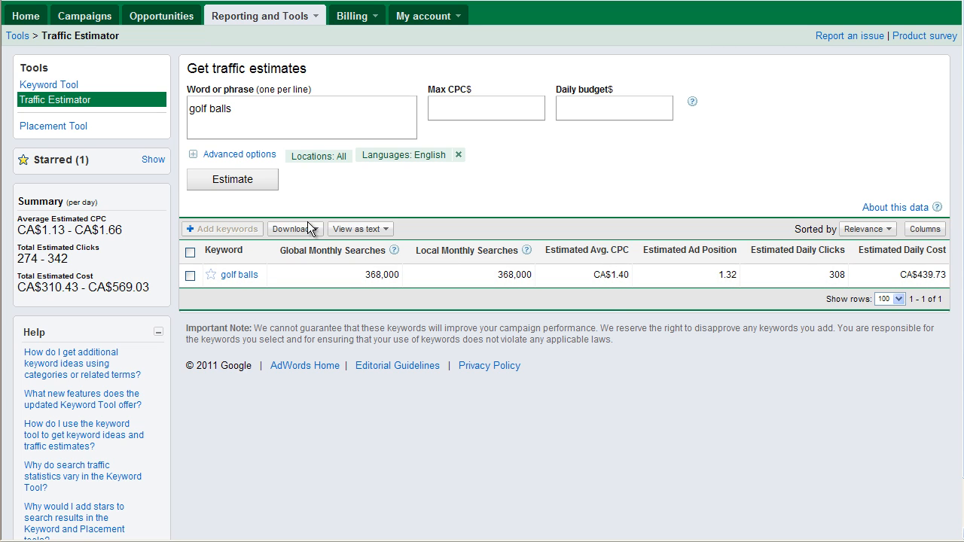
{"action": "mouse_move", "coordinate": [112, 257]}
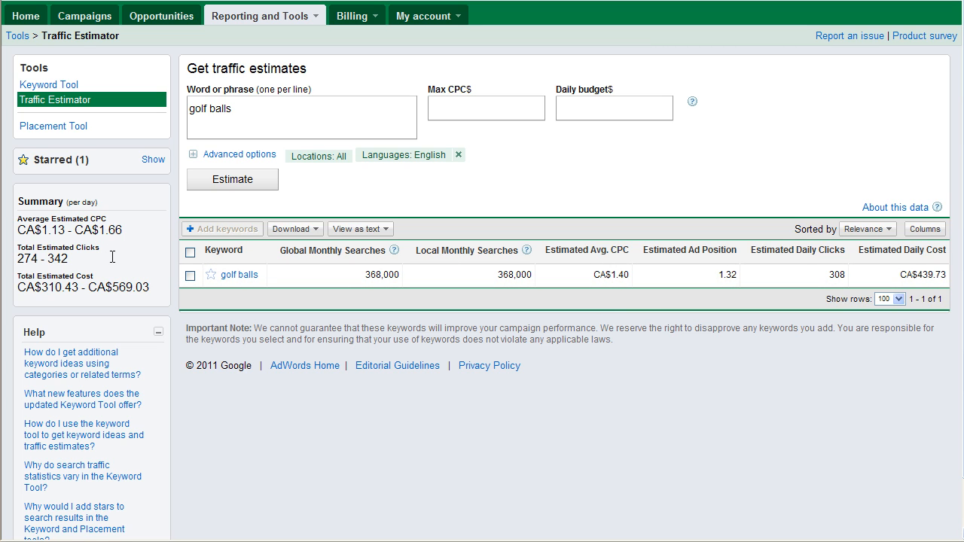
{"action": "left_click_drag", "start_coordinate": [17, 225], "coordinate": [148, 294]}
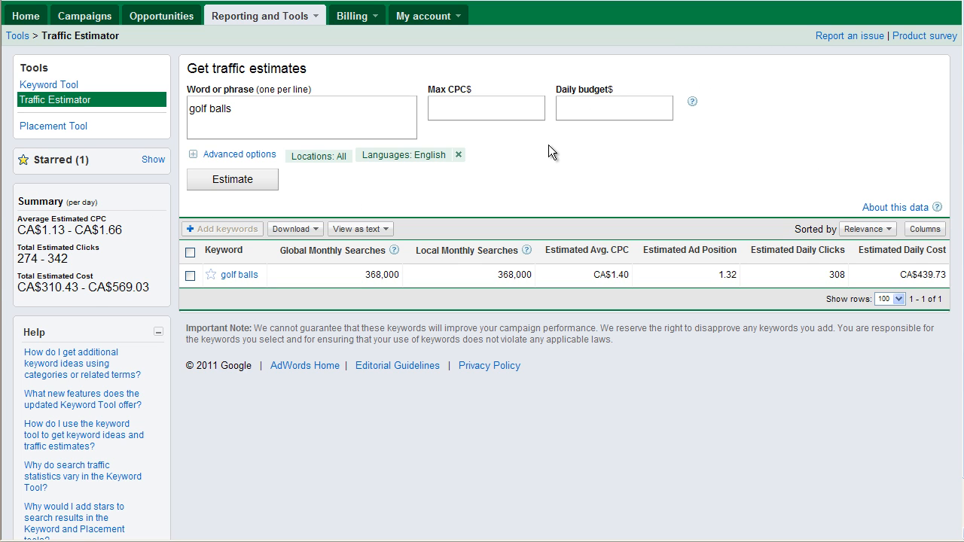
{"action": "left_click", "coordinate": [485, 108]}
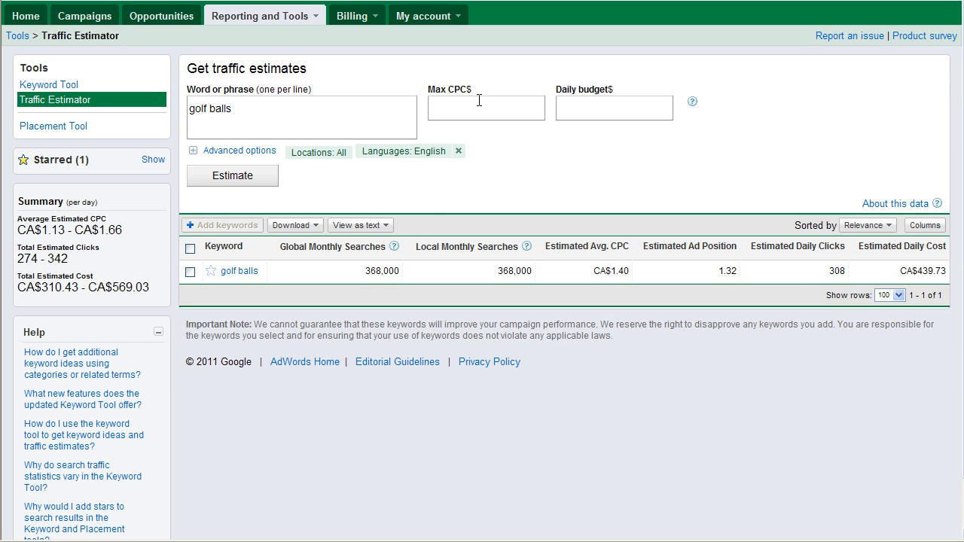
{"action": "left_click", "coordinate": [485, 107]}
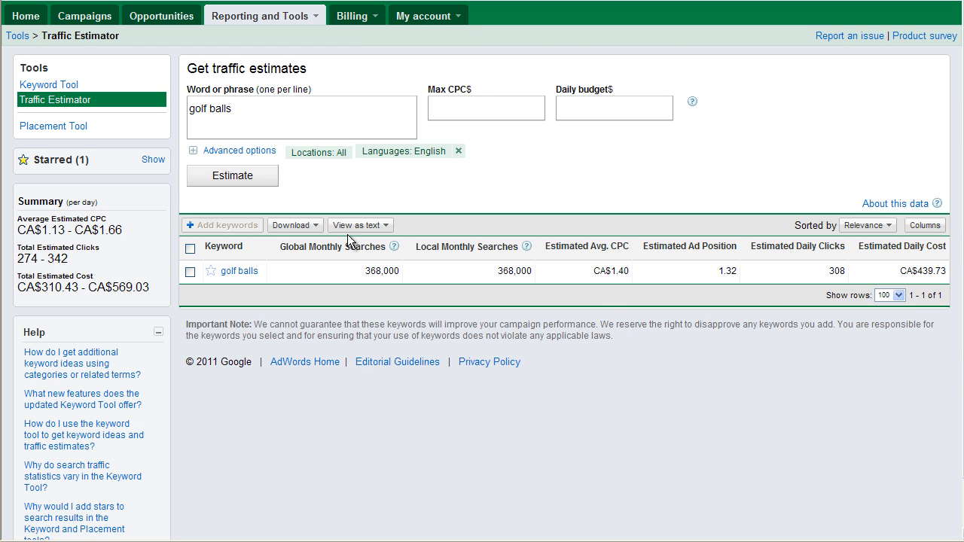
{"action": "mouse_move", "coordinate": [807, 312]}
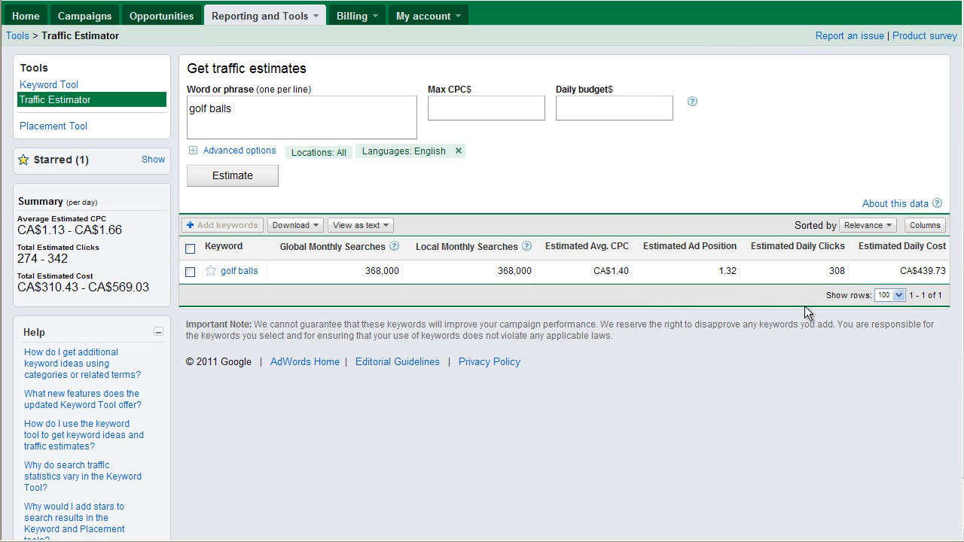
{"action": "left_click", "coordinate": [486, 107]}
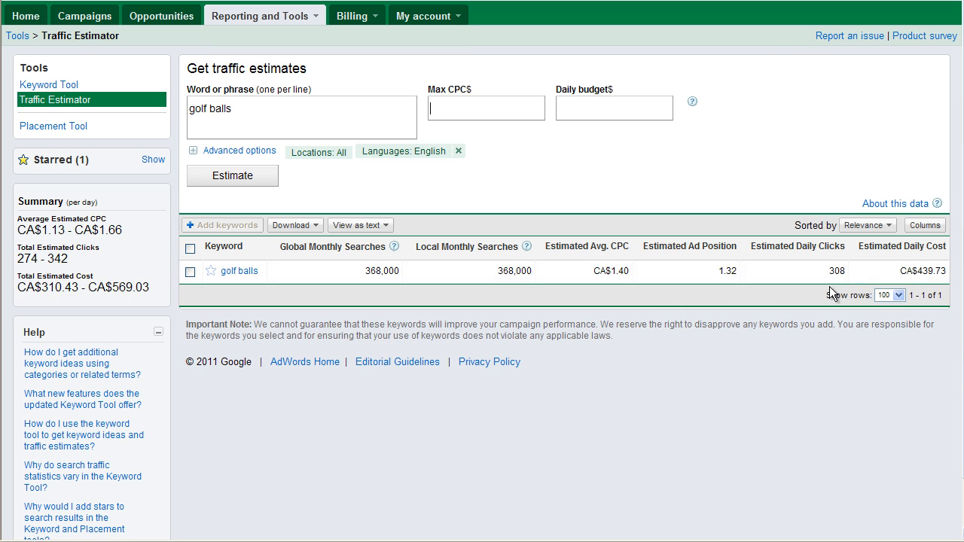
{"action": "mouse_move", "coordinate": [129, 301]}
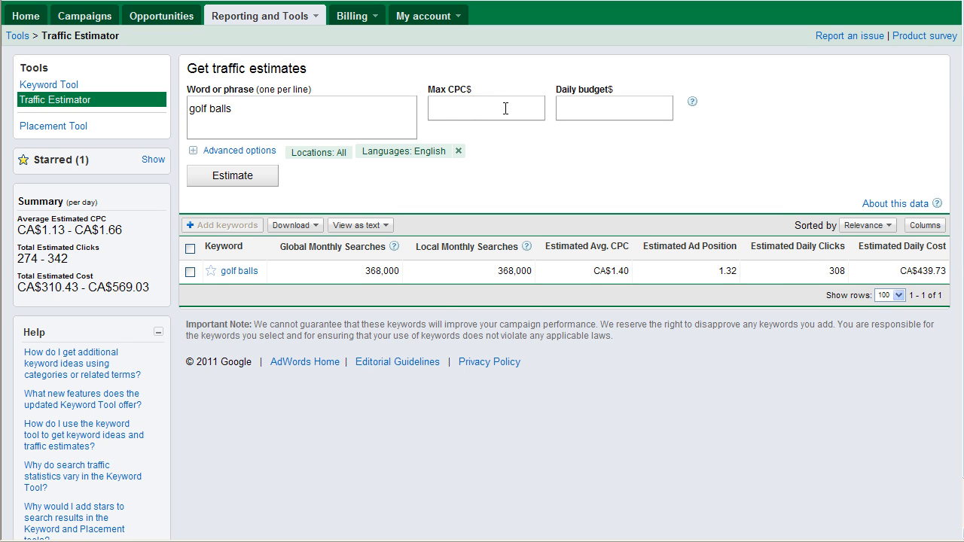
Set the max CPC to 1.00 for the 'golf balls' re-estimate
{"action": "type", "text": "1.00"}
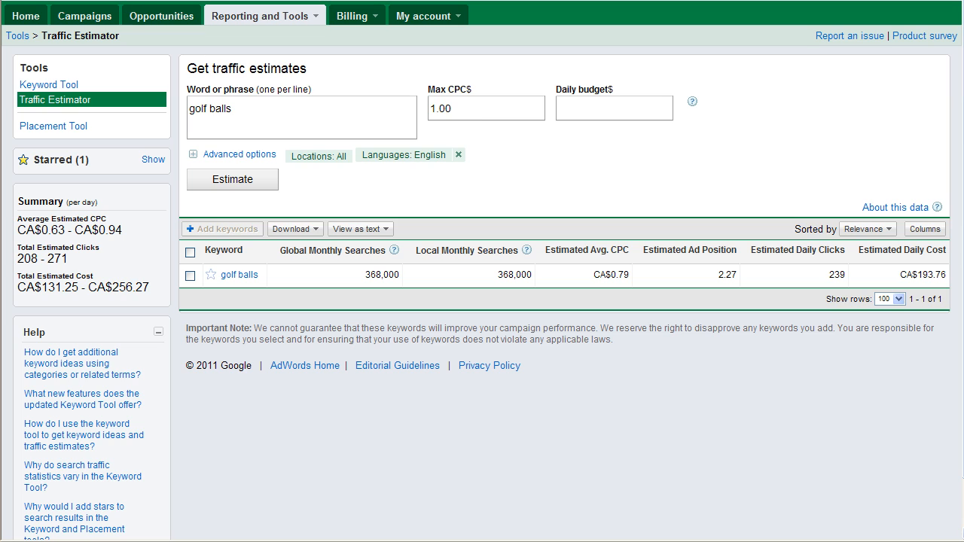
{"action": "mouse_move", "coordinate": [54, 126]}
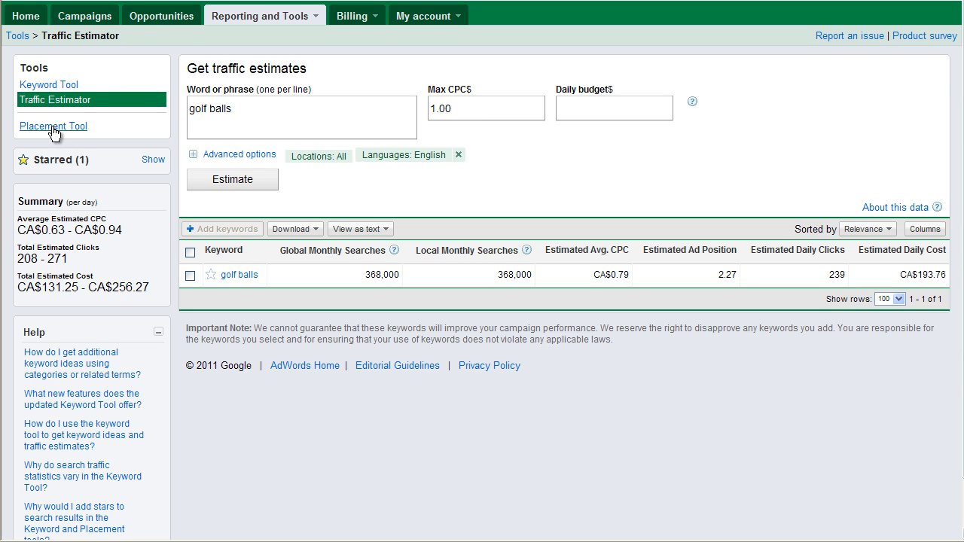
Search the Placement Tool for 'golf balls' with the Canada location filter removed
{"action": "left_click", "coordinate": [53, 126]}
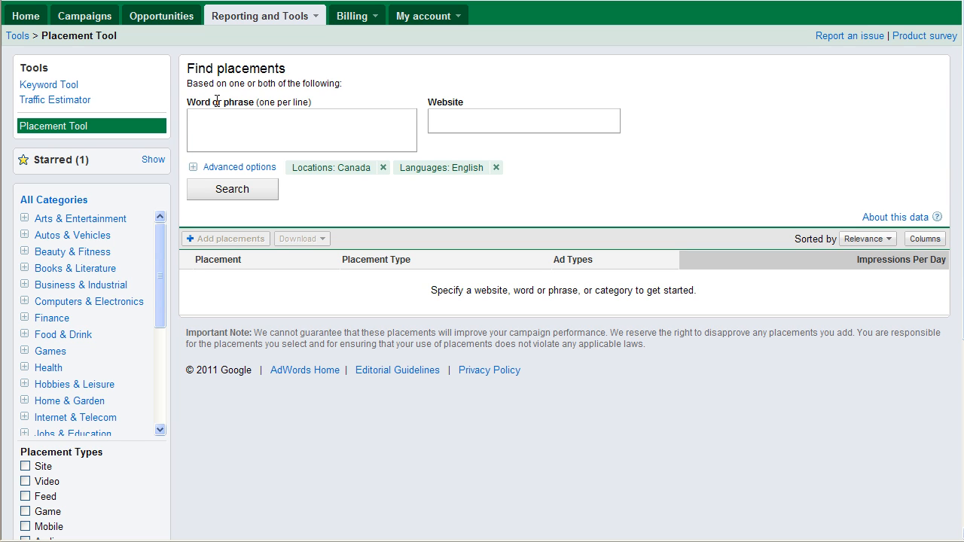
{"action": "type", "text": "goog"}
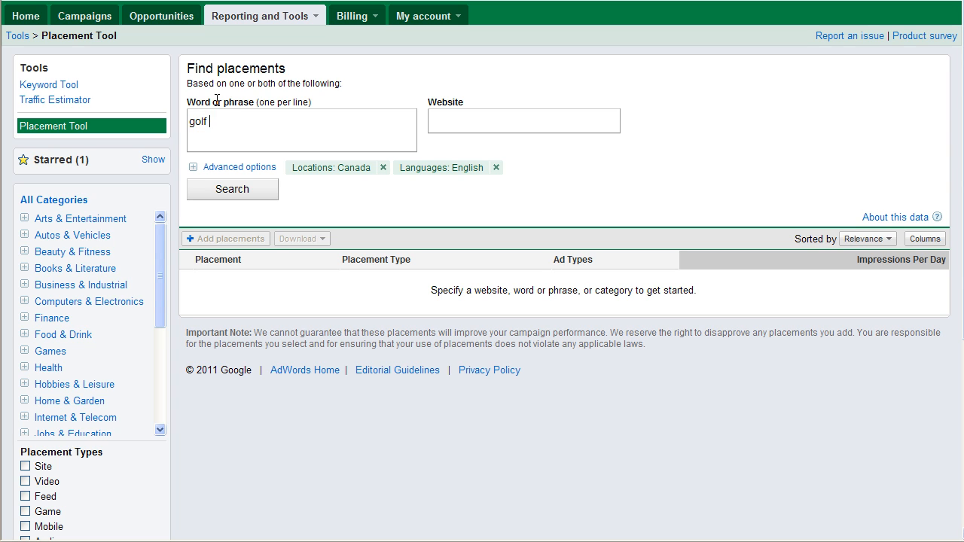
{"action": "type", "text": "balls"}
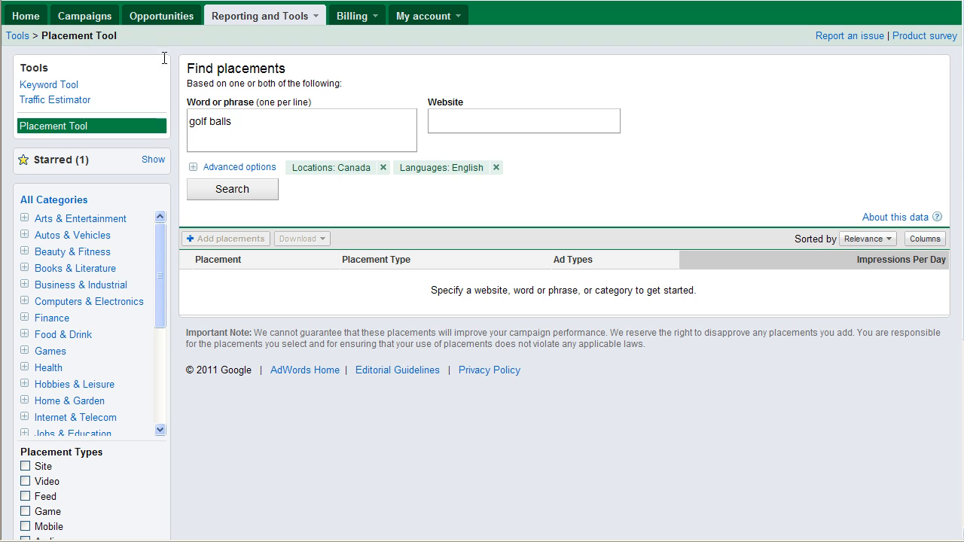
{"action": "left_click", "coordinate": [383, 168]}
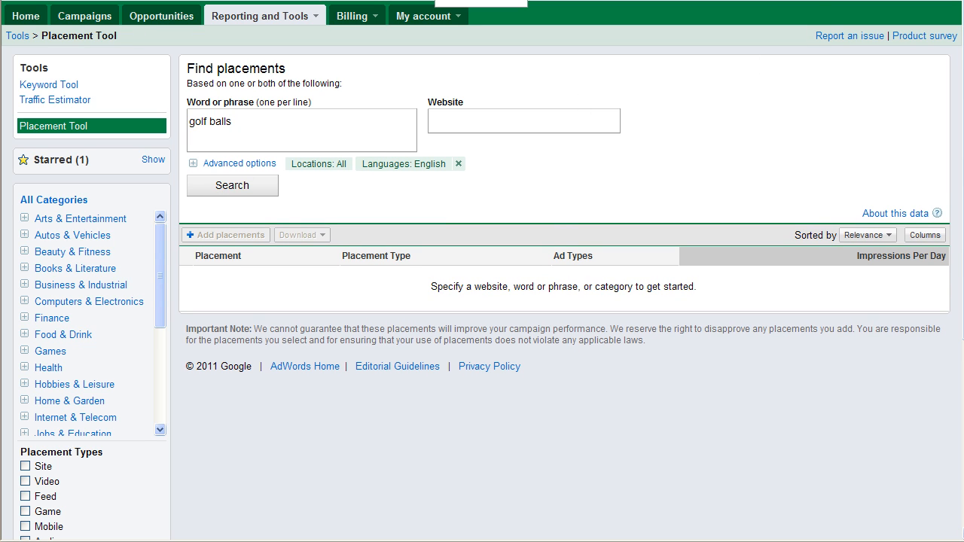
{"action": "left_click", "coordinate": [232, 186]}
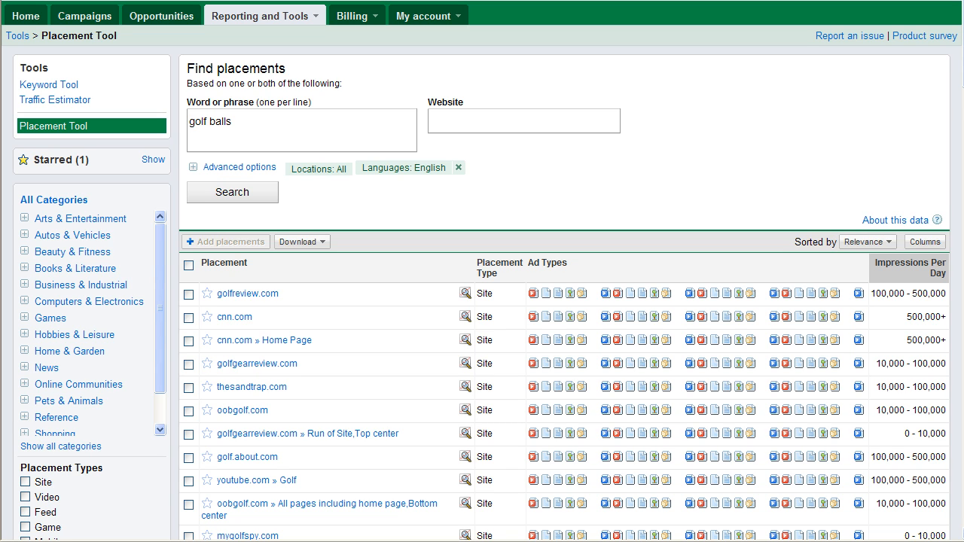
{"action": "mouse_move", "coordinate": [817, 111]}
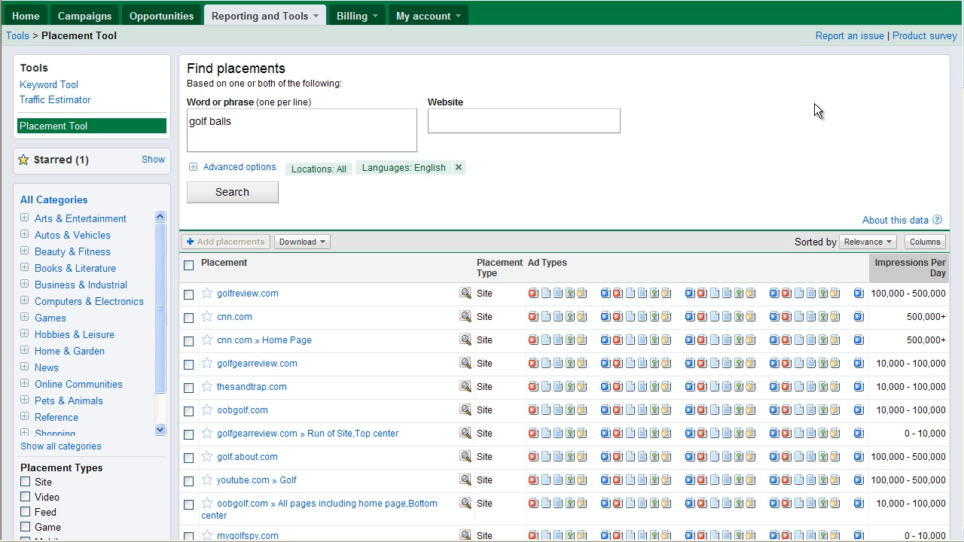
{"action": "mouse_move", "coordinate": [716, 94]}
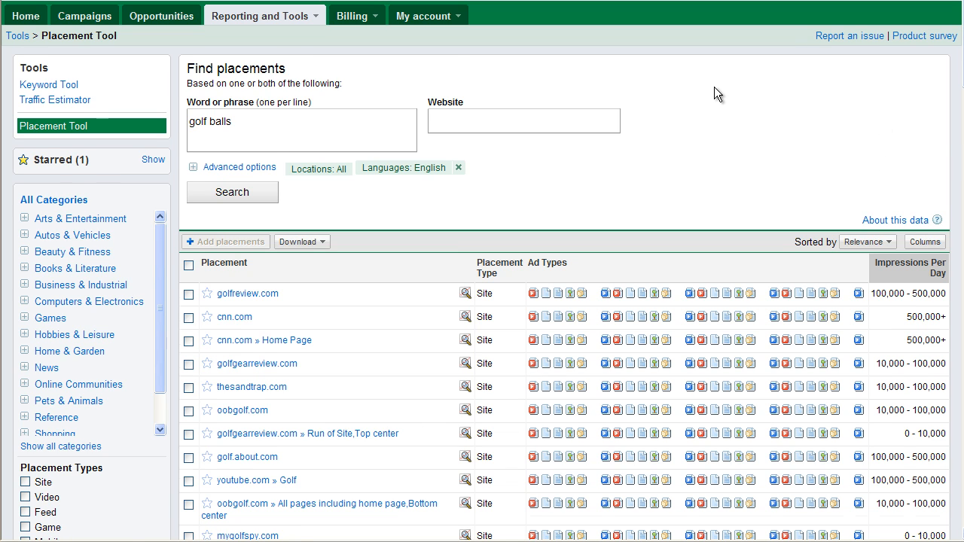
Scroll through the 105 suggested placements, including mygolfspy.com and shottalk.com
{"action": "scroll", "scroll_direction": "down", "scroll_amount": 3}
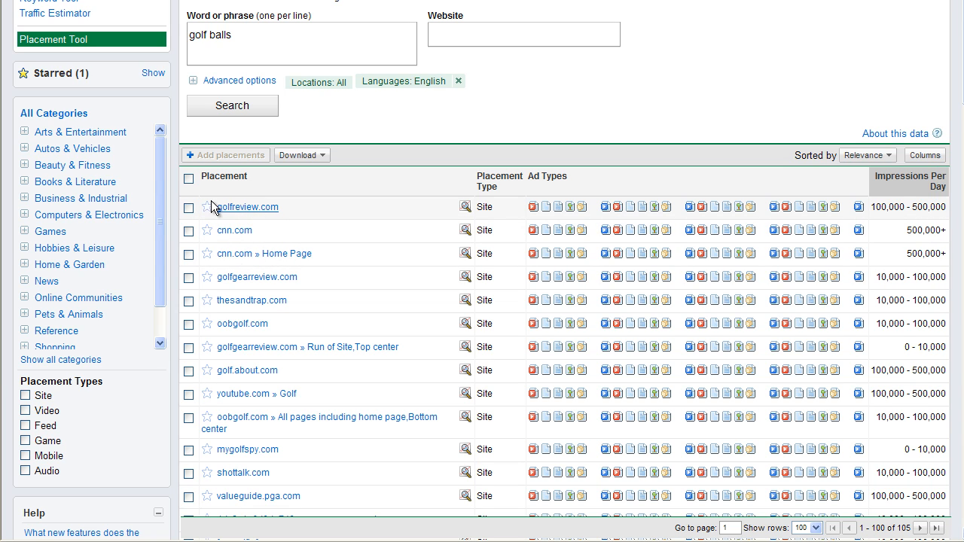
{"action": "mouse_move", "coordinate": [252, 214]}
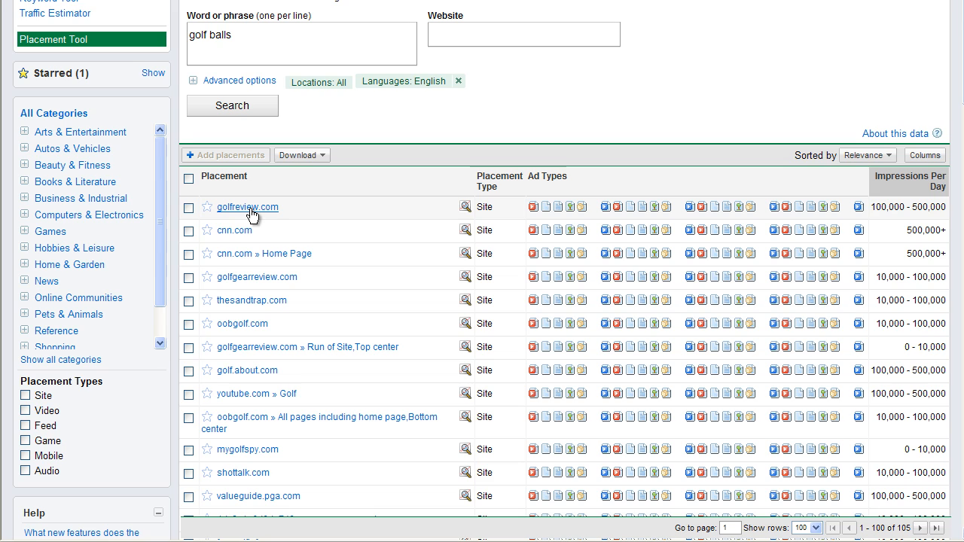
{"action": "mouse_move", "coordinate": [235, 231]}
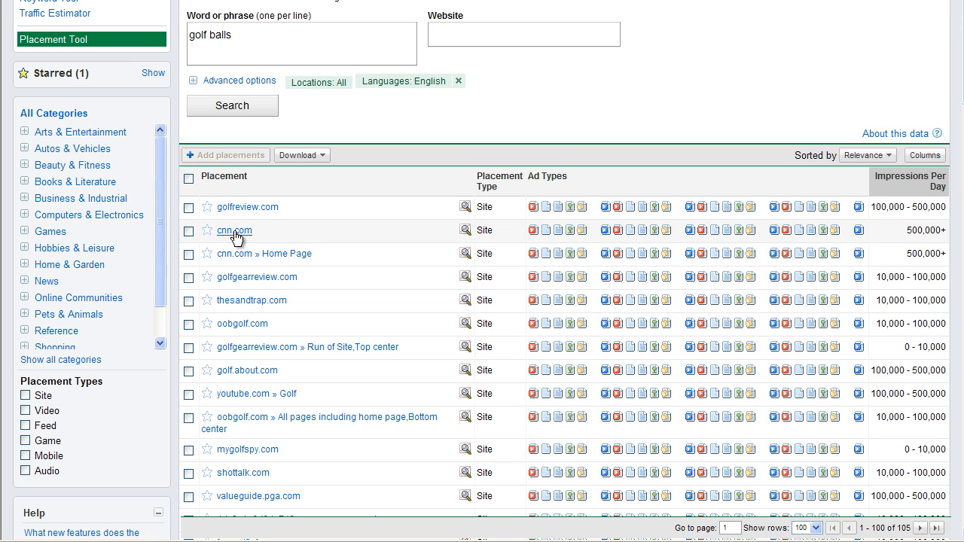
{"action": "mouse_move", "coordinate": [466, 209]}
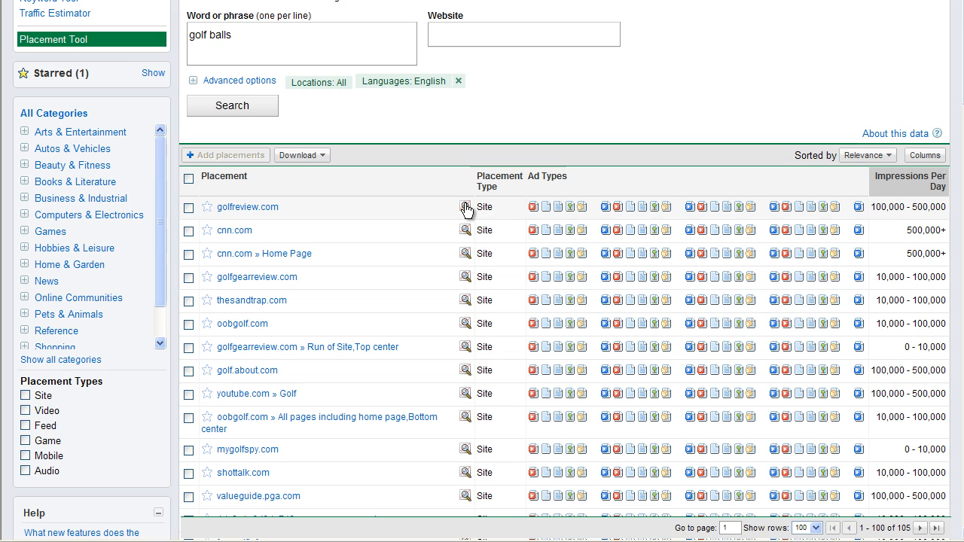
{"action": "mouse_move", "coordinate": [466, 208]}
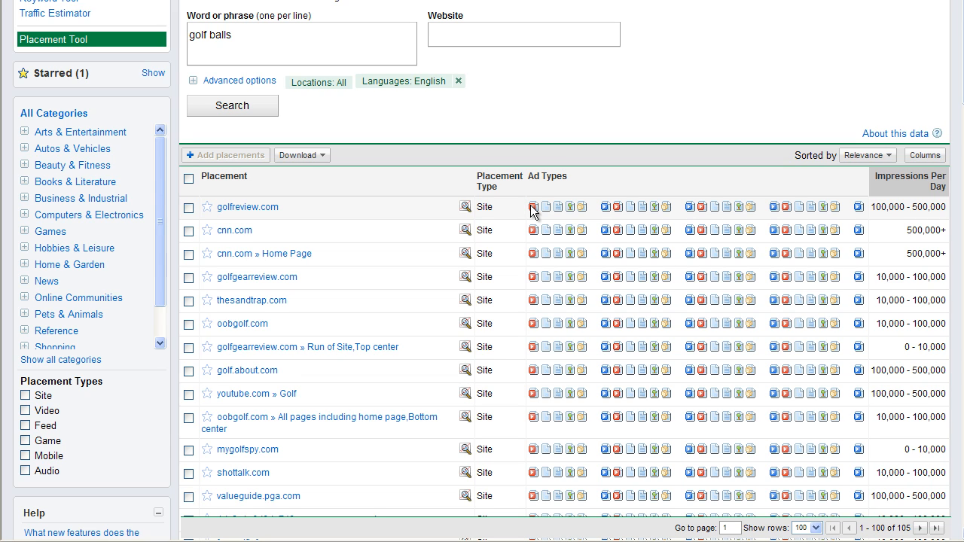
{"action": "mouse_move", "coordinate": [547, 211]}
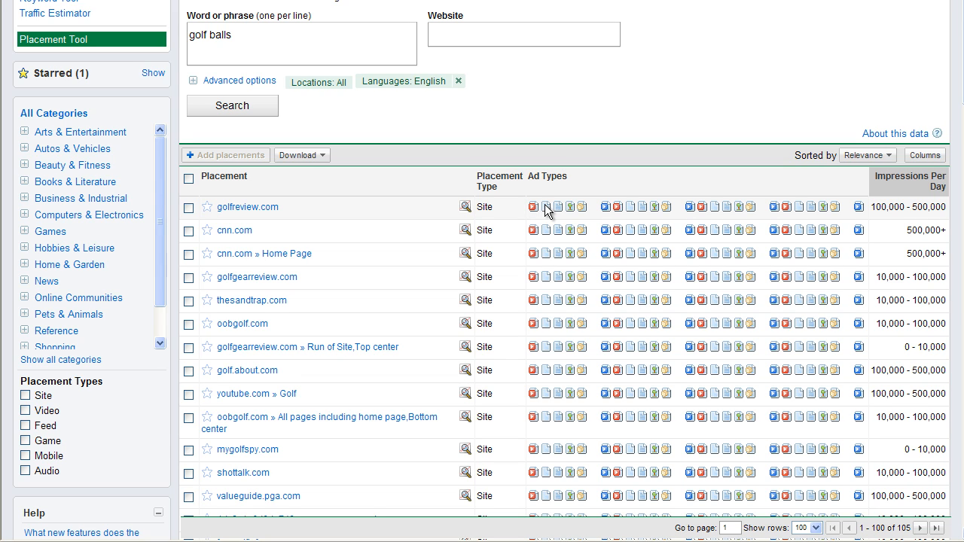
{"action": "mouse_move", "coordinate": [582, 211]}
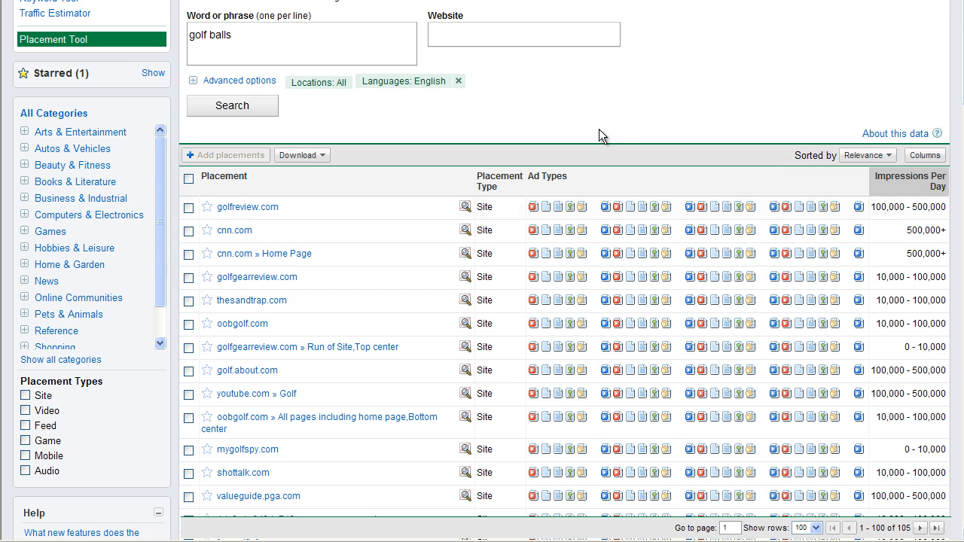
{"action": "mouse_move", "coordinate": [565, 28]}
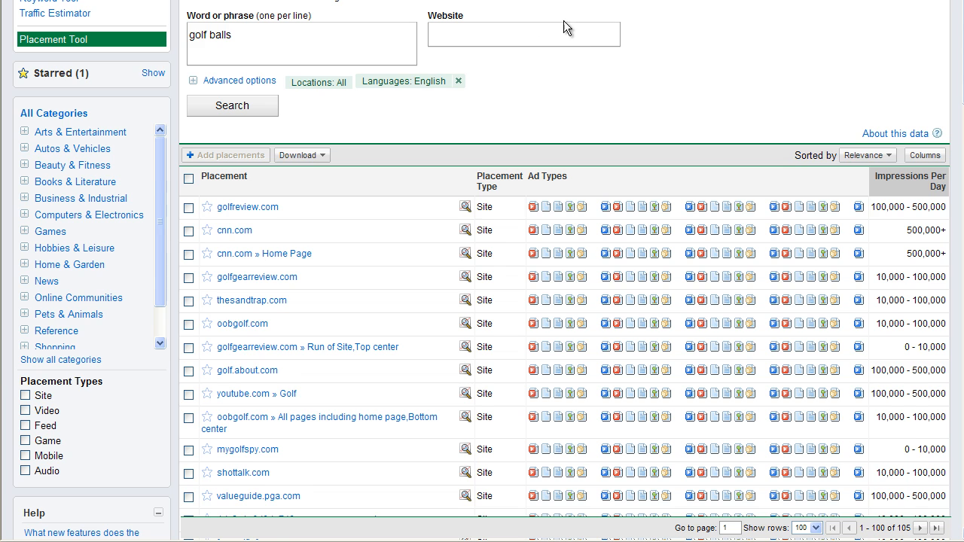
{"action": "scroll", "scroll_direction": "down", "scroll_amount": 3}
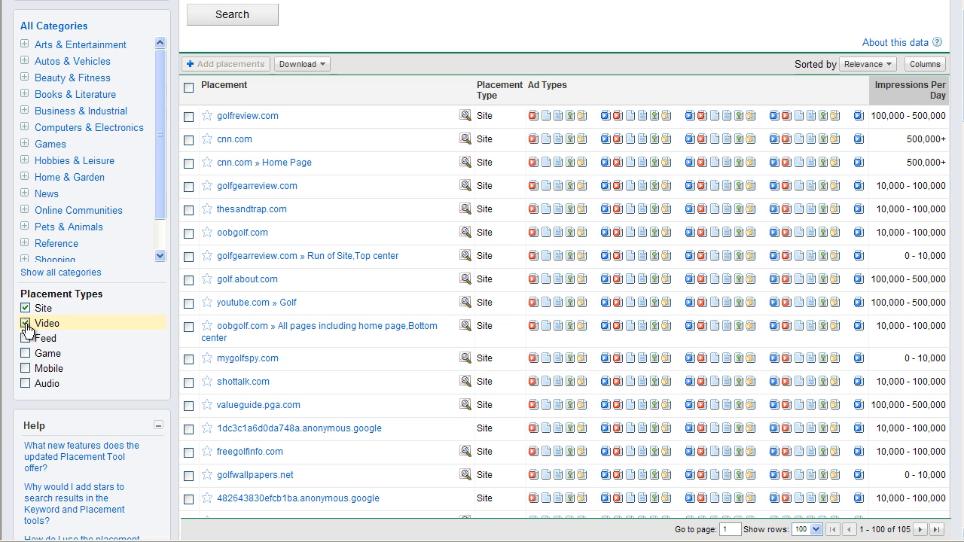
{"action": "left_click", "coordinate": [25, 368]}
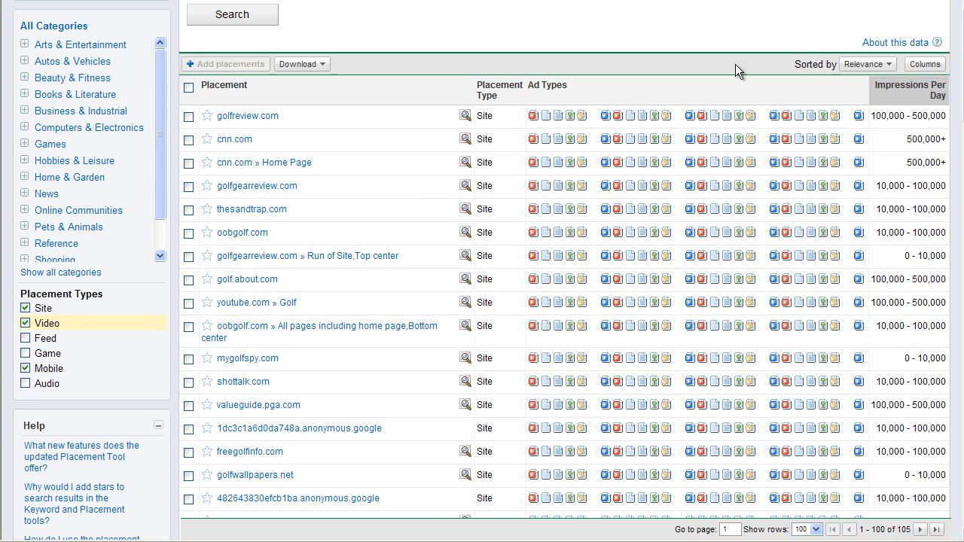
{"action": "left_click", "coordinate": [25, 323]}
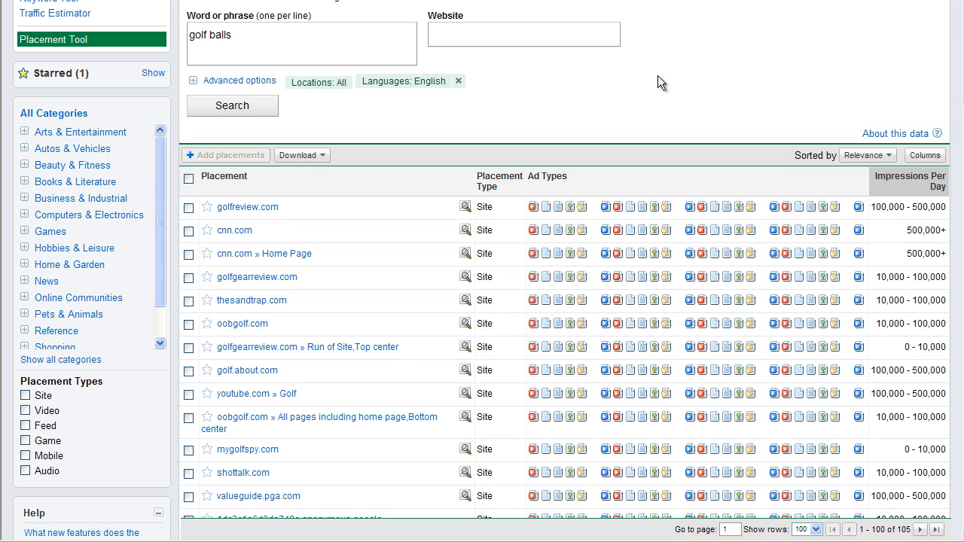
{"action": "mouse_move", "coordinate": [813, 137]}
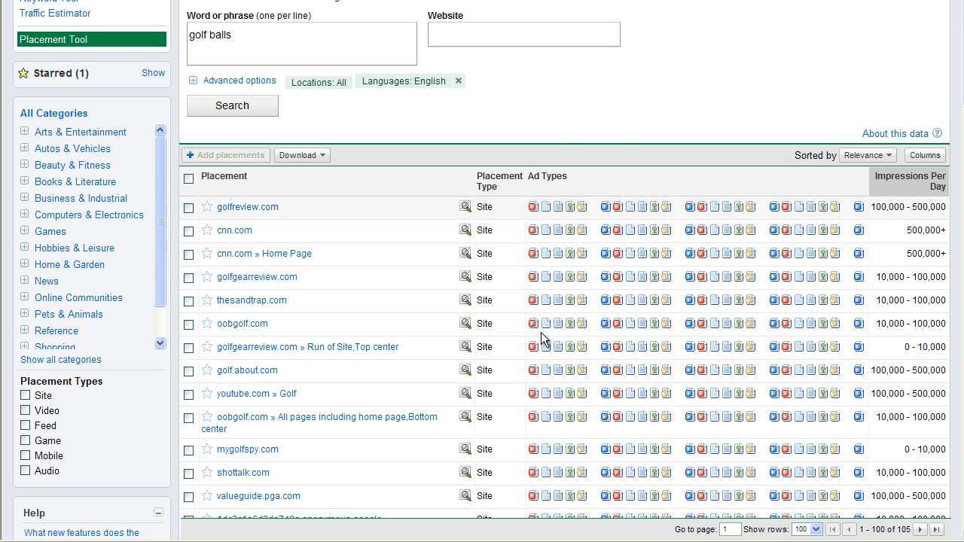
{"action": "mouse_move", "coordinate": [467, 175]}
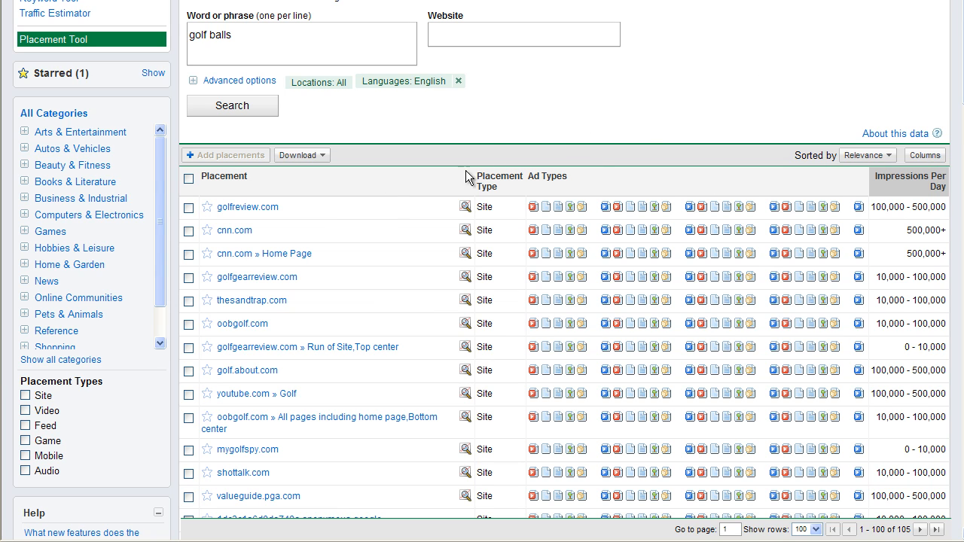
{"action": "mouse_move", "coordinate": [706, 83]}
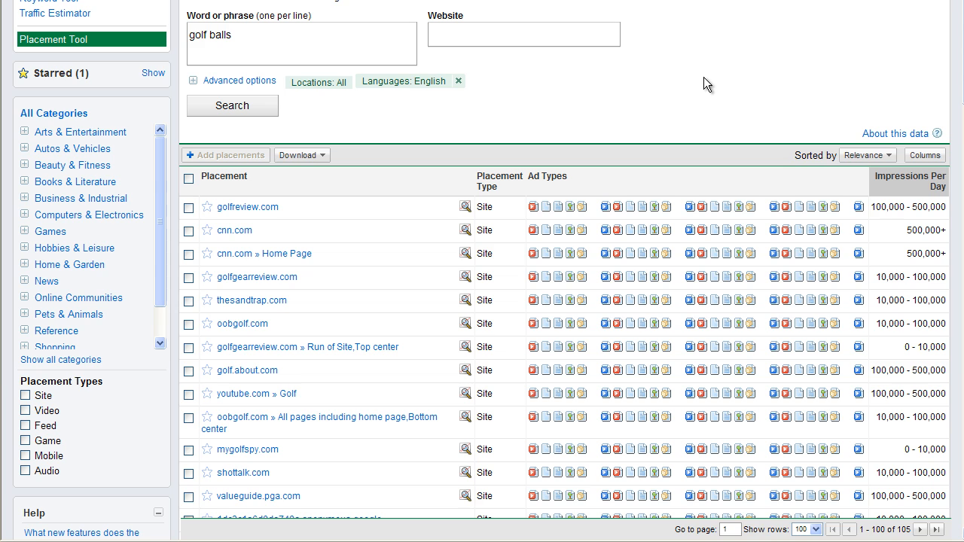
{"action": "mouse_move", "coordinate": [714, 110]}
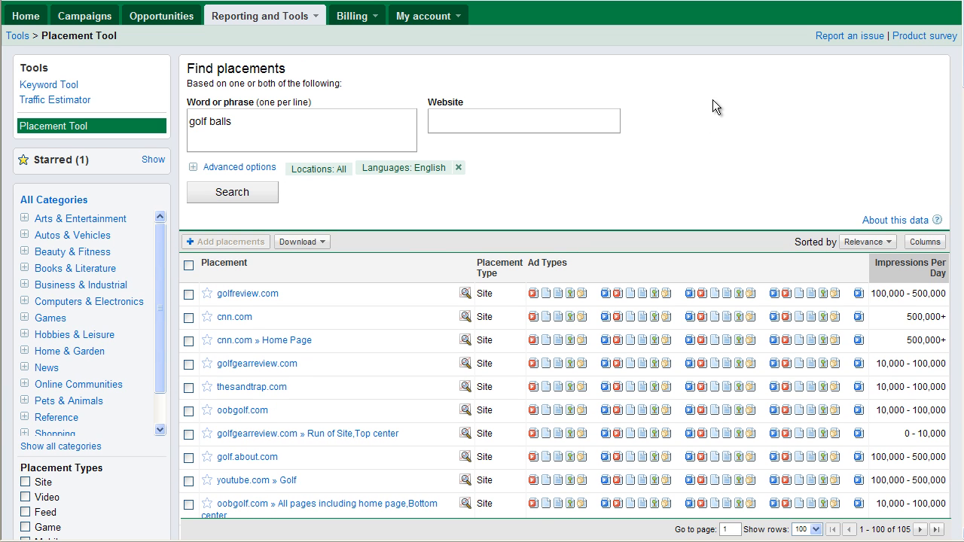
{"action": "mouse_move", "coordinate": [725, 104]}
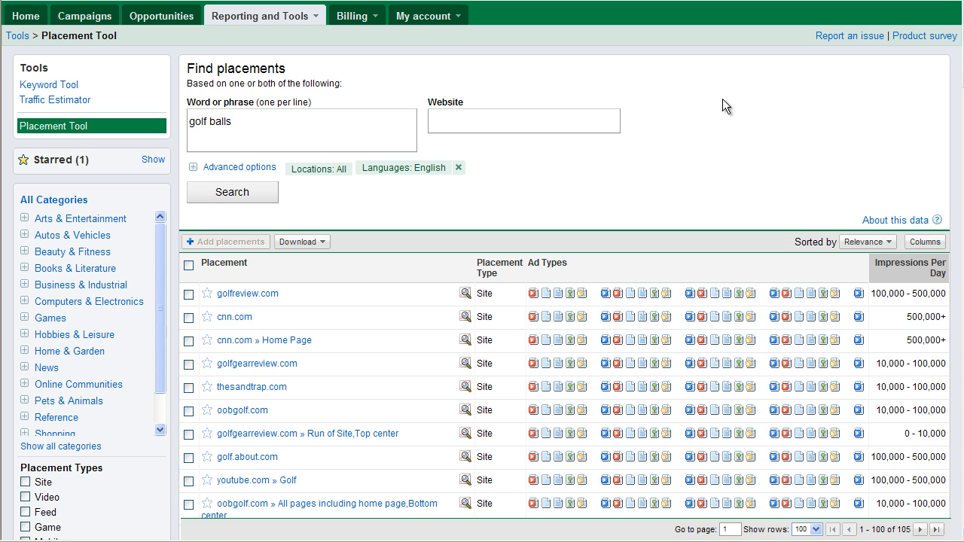